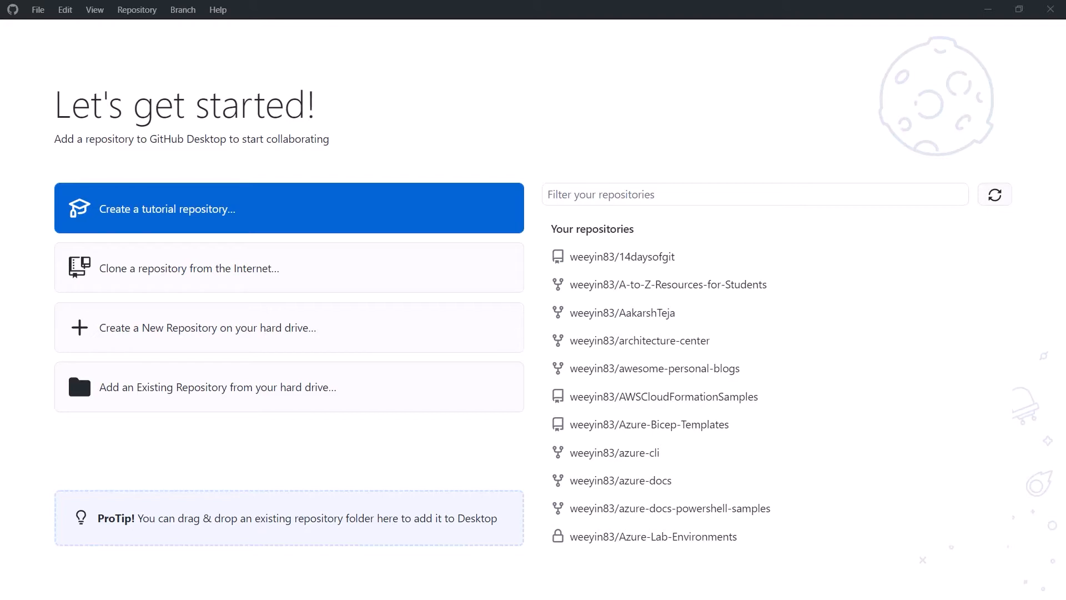
mouse_move(243, 355)
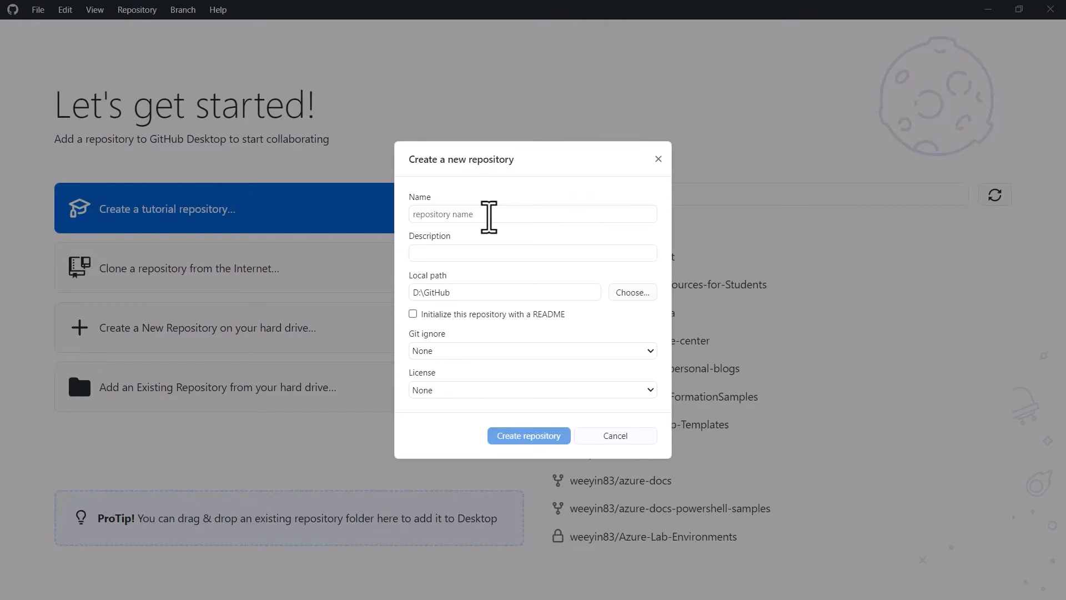
Name the repository SarahNewRepo with the description 'New test repo for GitHub Desktop'
text(Sarah)
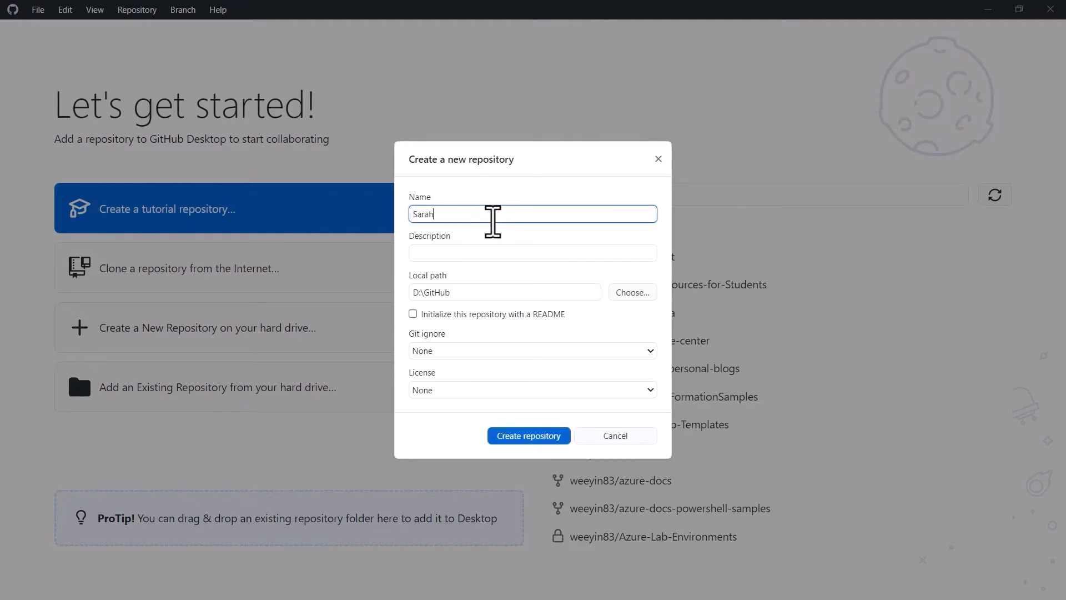
text(NewRepo)
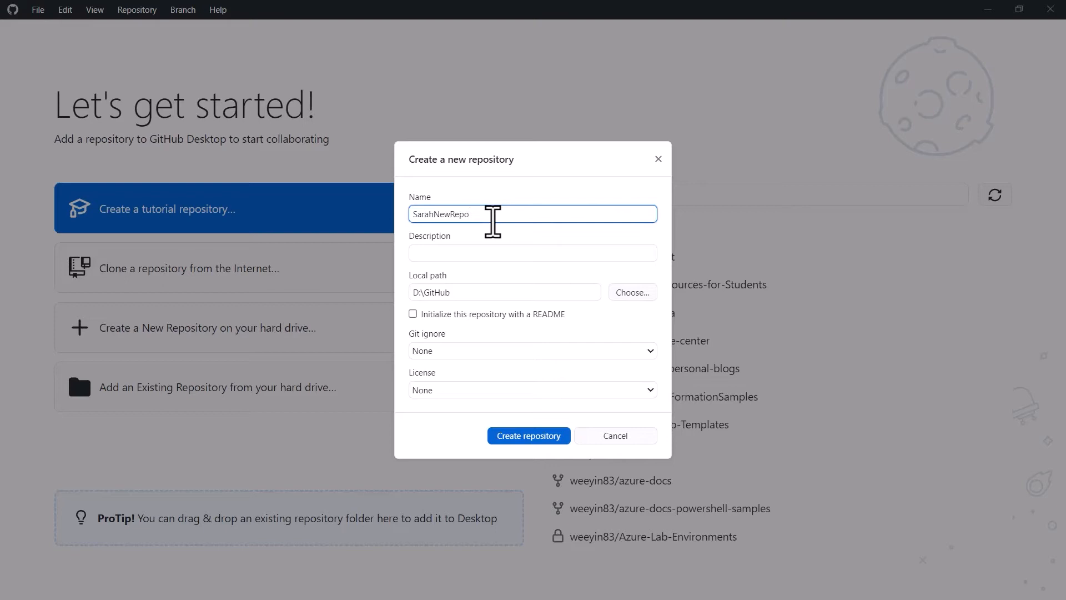
click(532, 252)
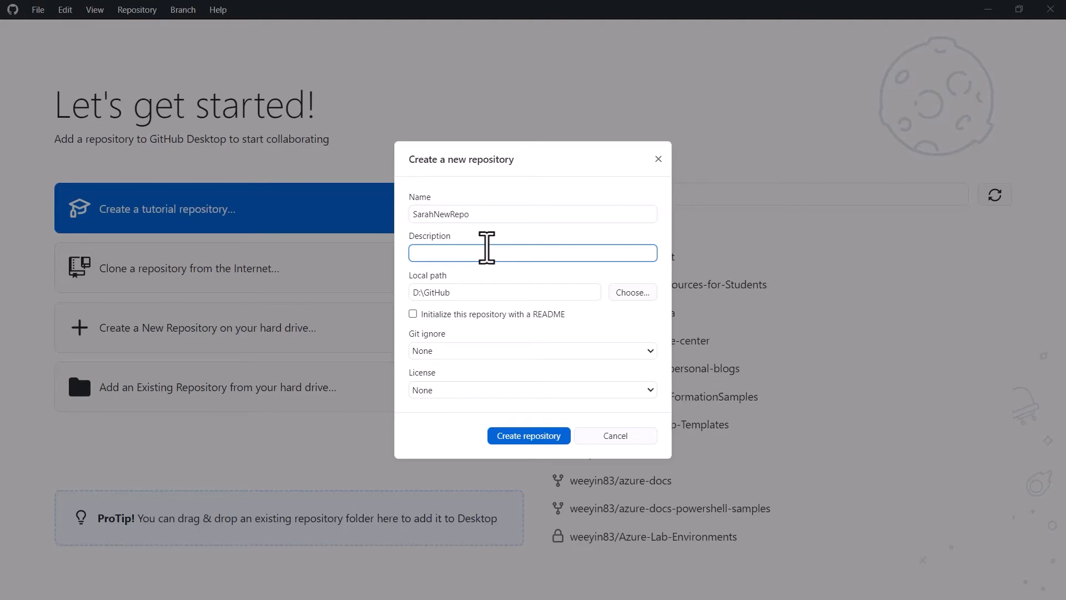
text(New test repo)
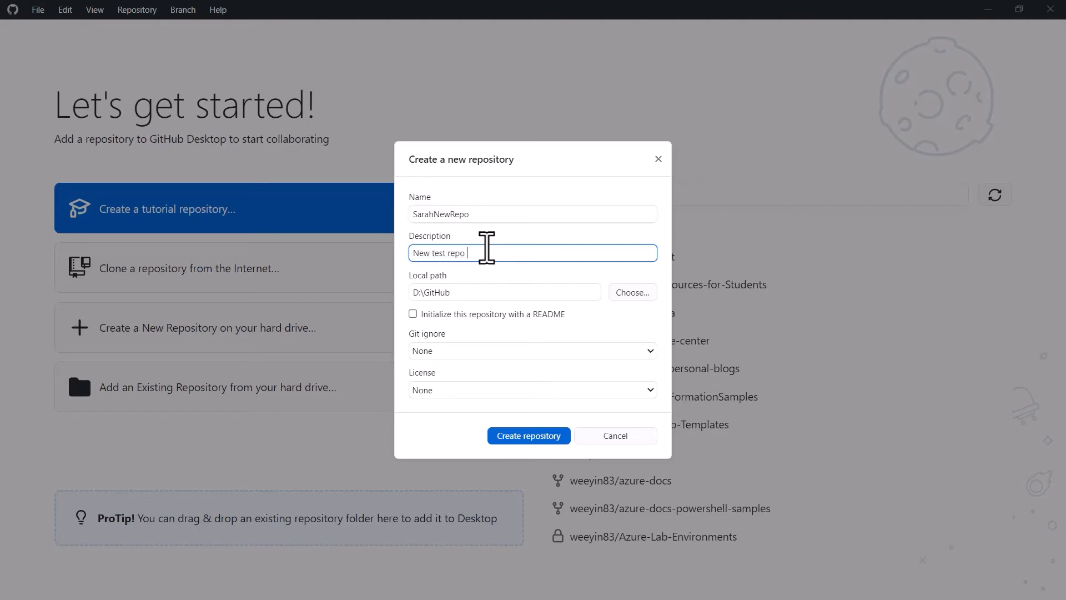
text(for GitHub)
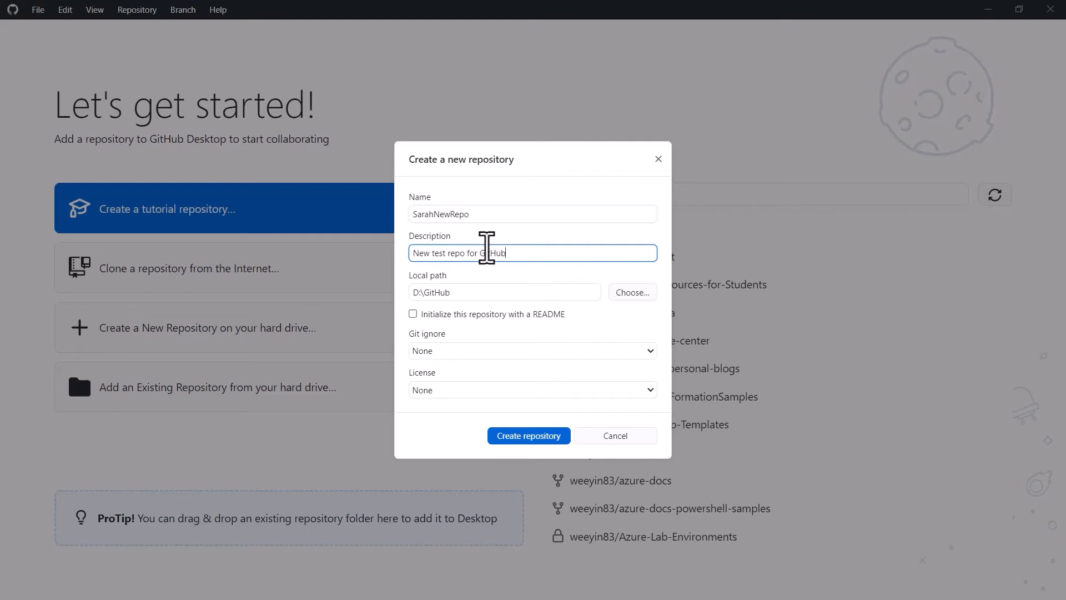
text(Desktop)
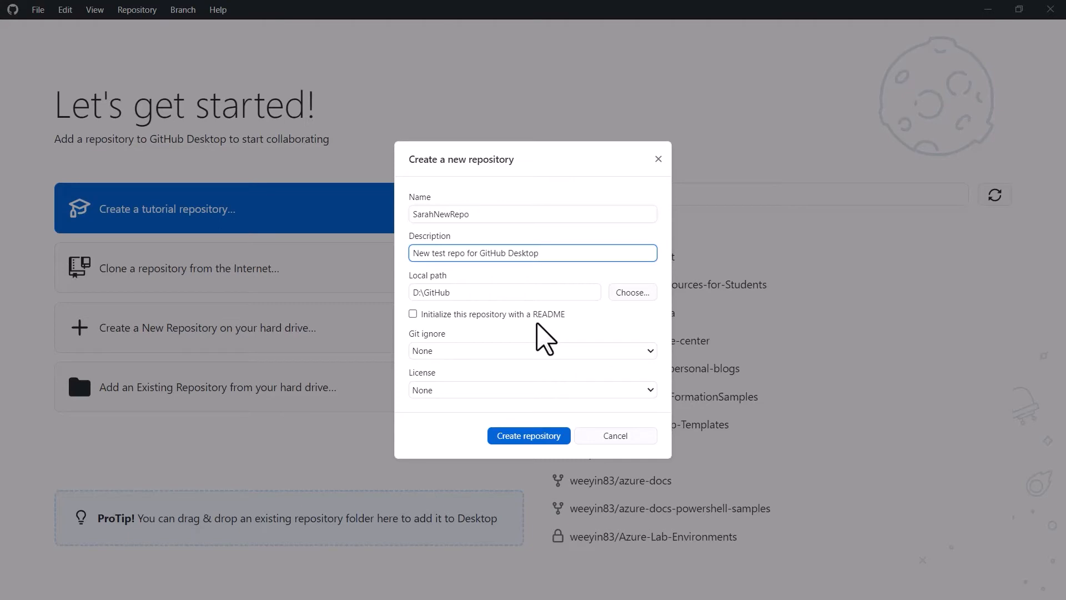
mouse_move(497, 317)
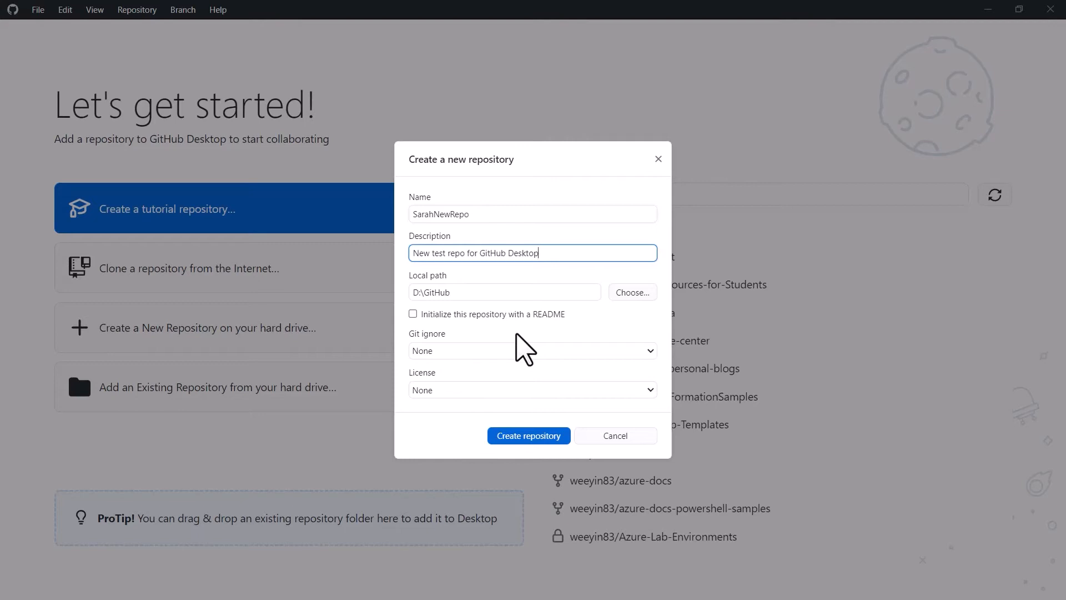
Enable an initial README, leave git ignore as None and choose the MIT License
click(413, 313)
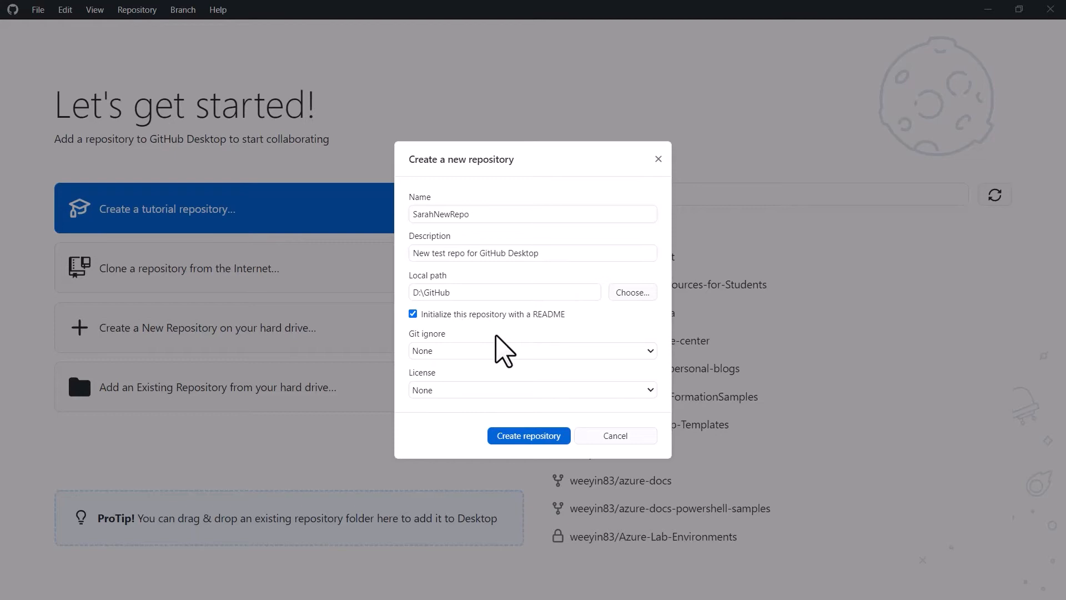
mouse_move(508, 365)
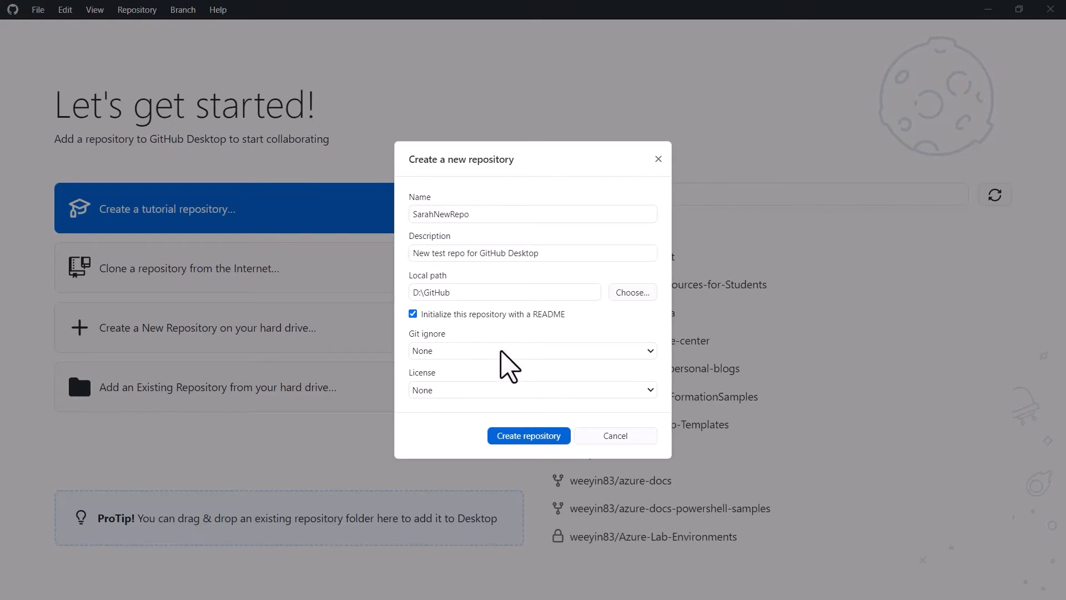
click(532, 350)
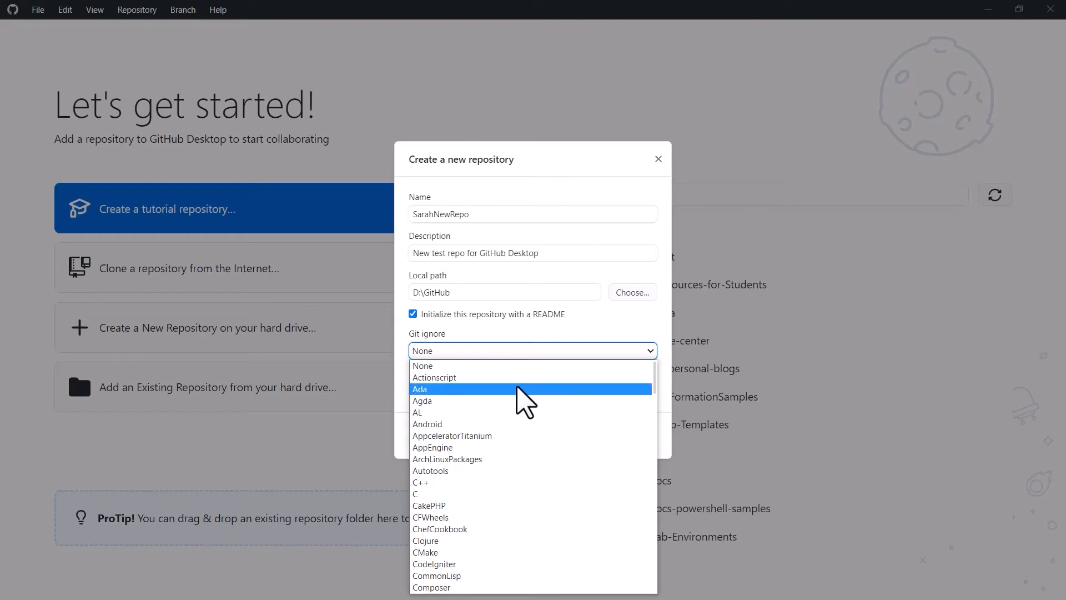
scroll(down, 3)
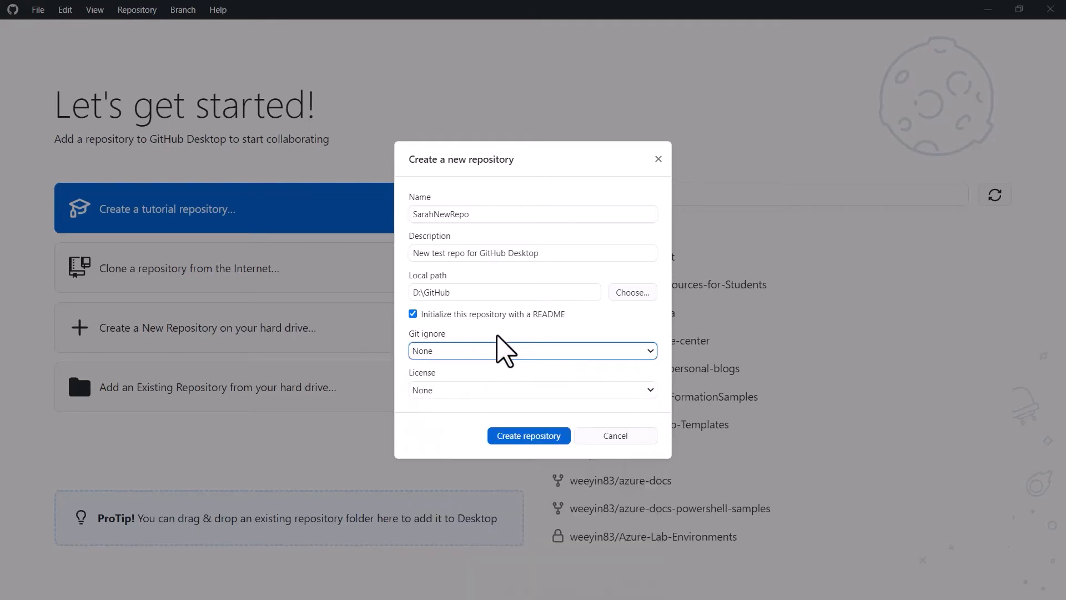
click(531, 390)
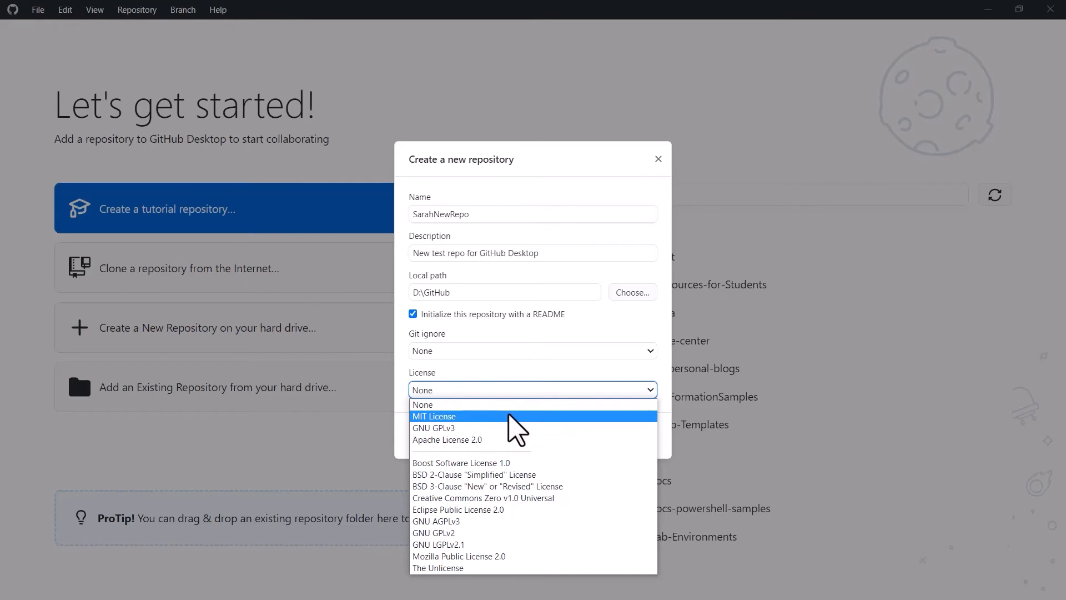
click(434, 415)
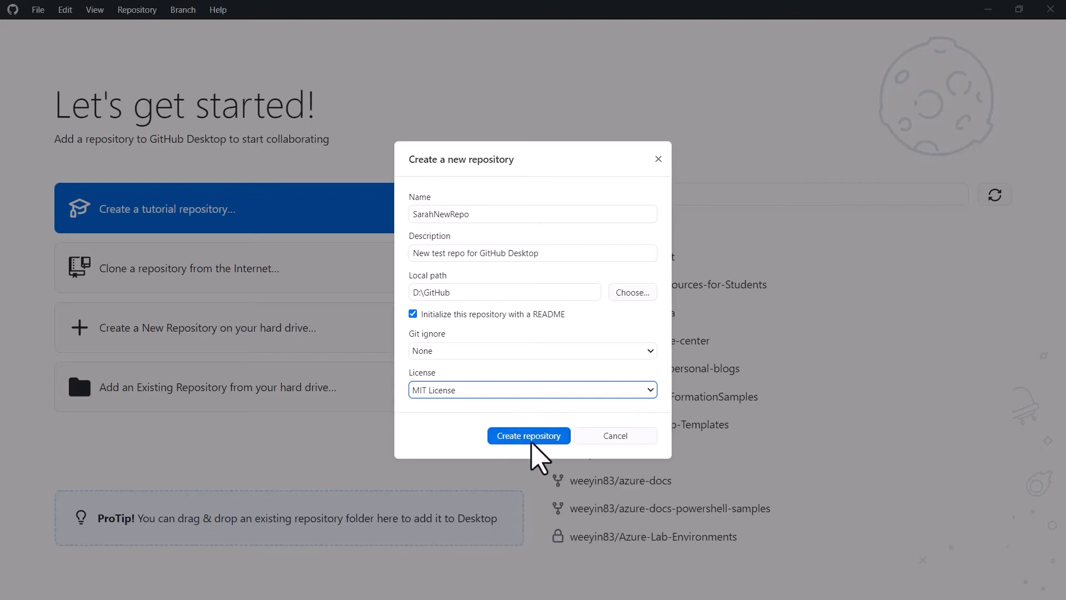
Create the SarahNewRepo repository so it opens with its initial commit
click(529, 435)
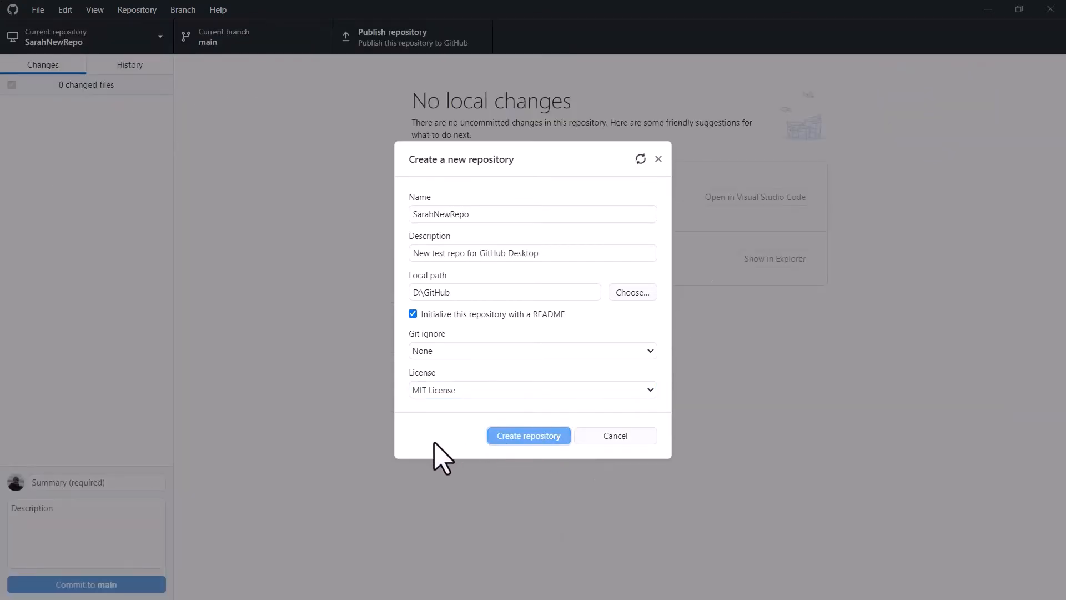
click(529, 435)
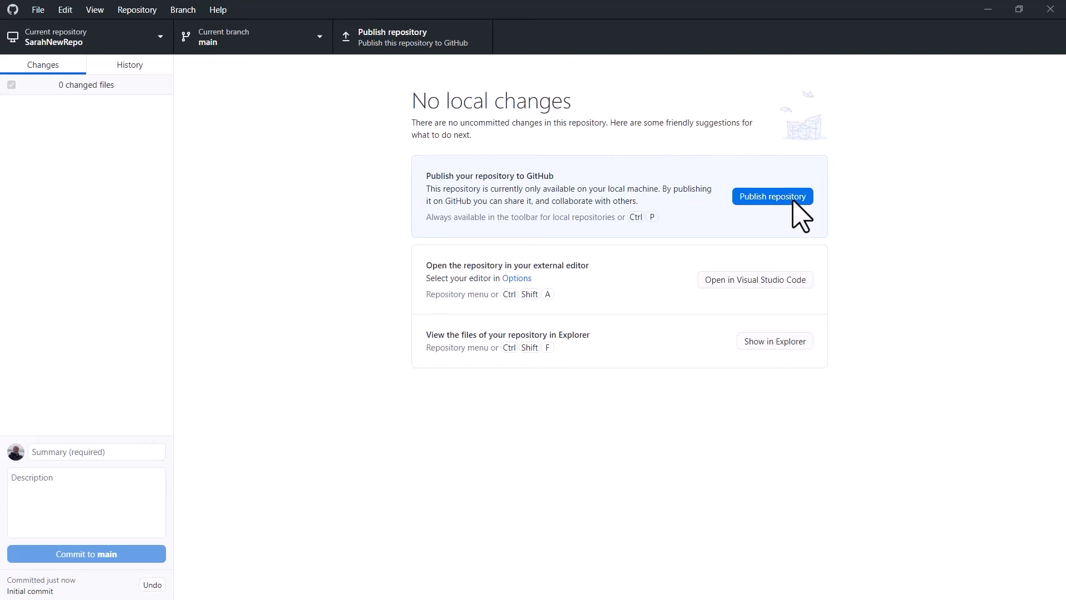
Publish SarahNewRepo to GitHub.com with 'Keep this code private' unticked
click(772, 197)
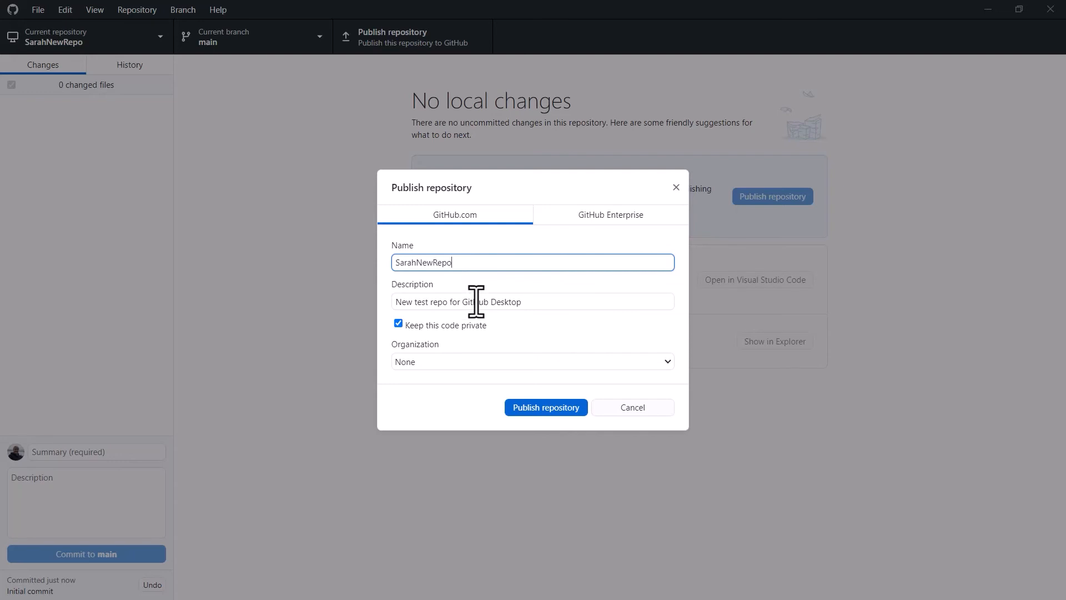
mouse_move(465, 340)
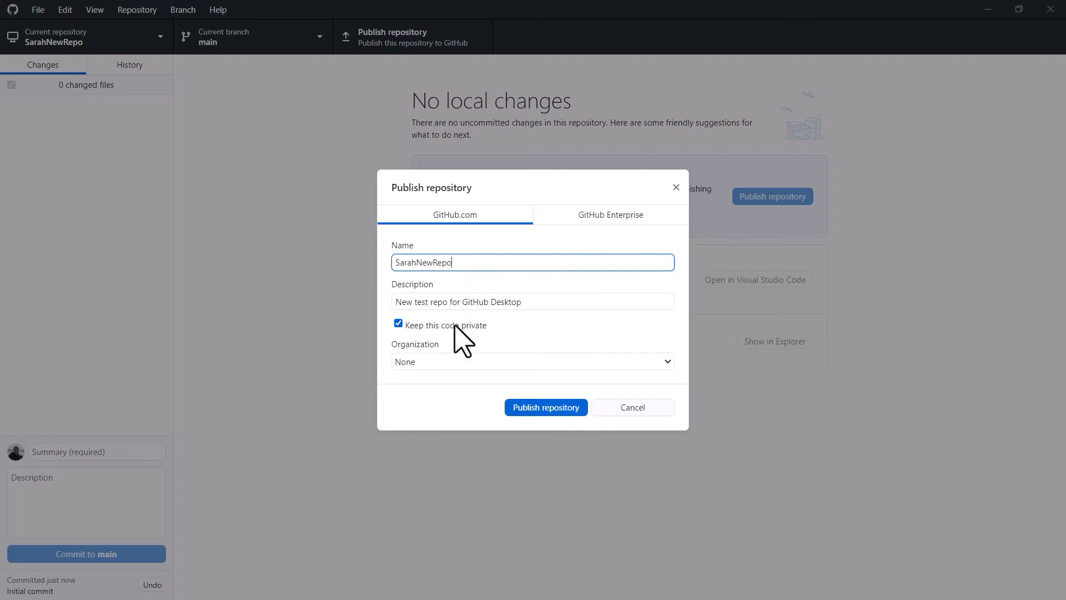
click(399, 325)
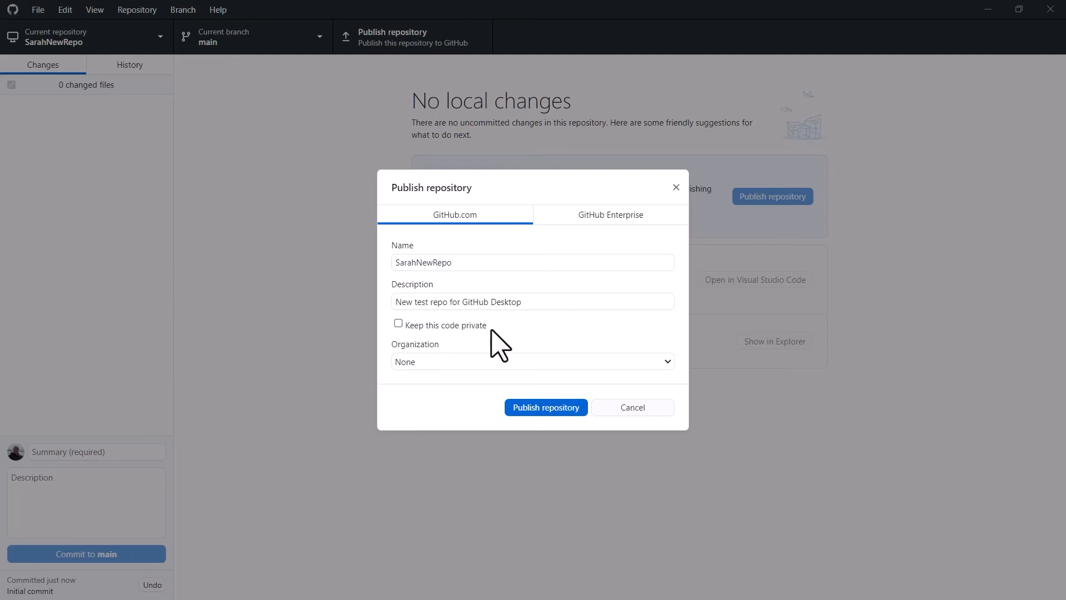
mouse_move(507, 348)
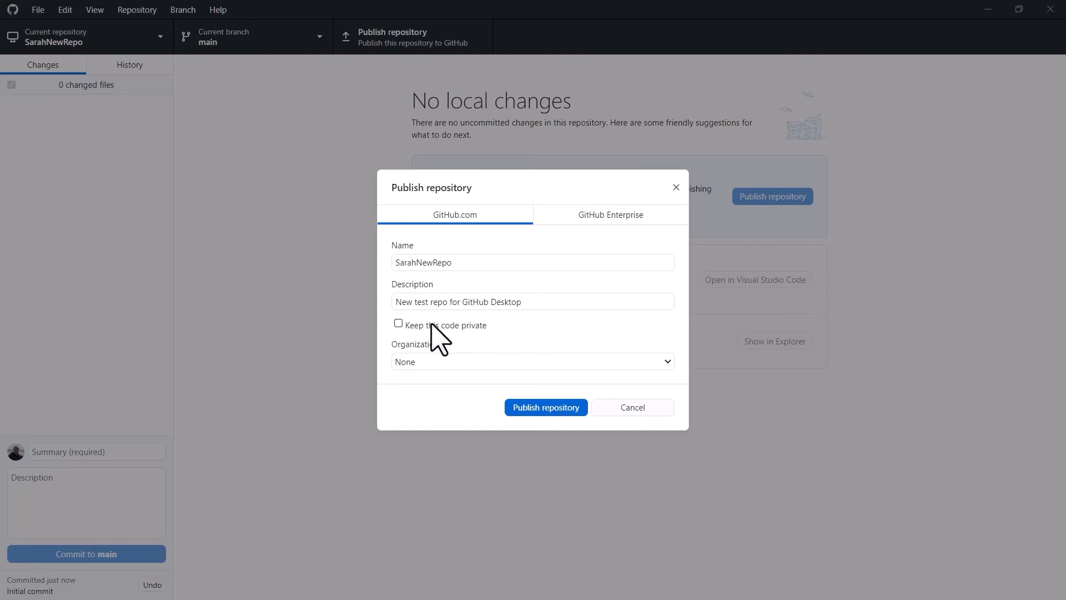
mouse_move(500, 339)
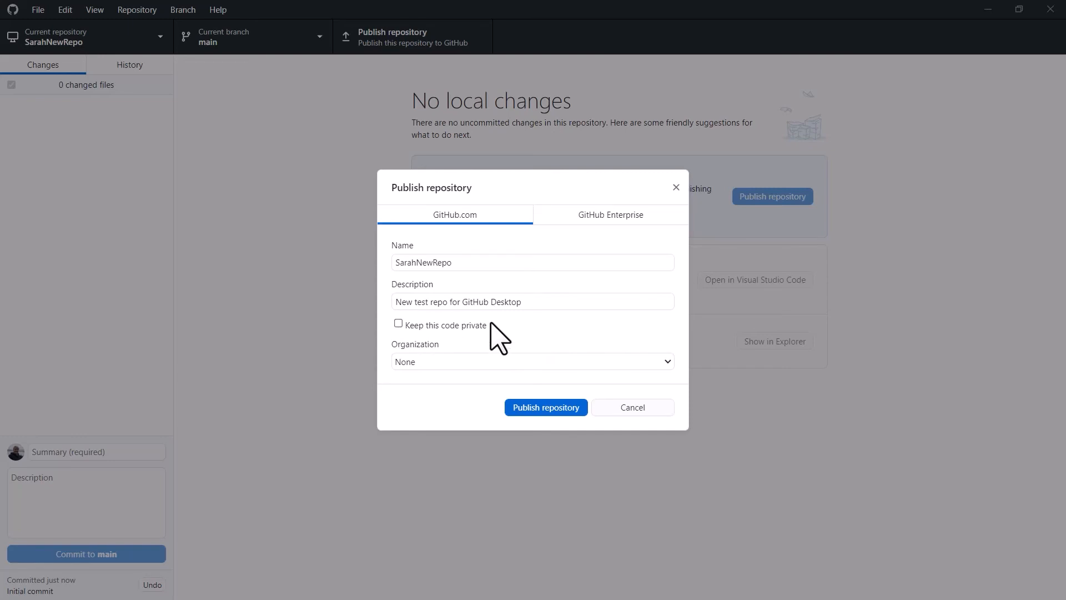
mouse_move(471, 380)
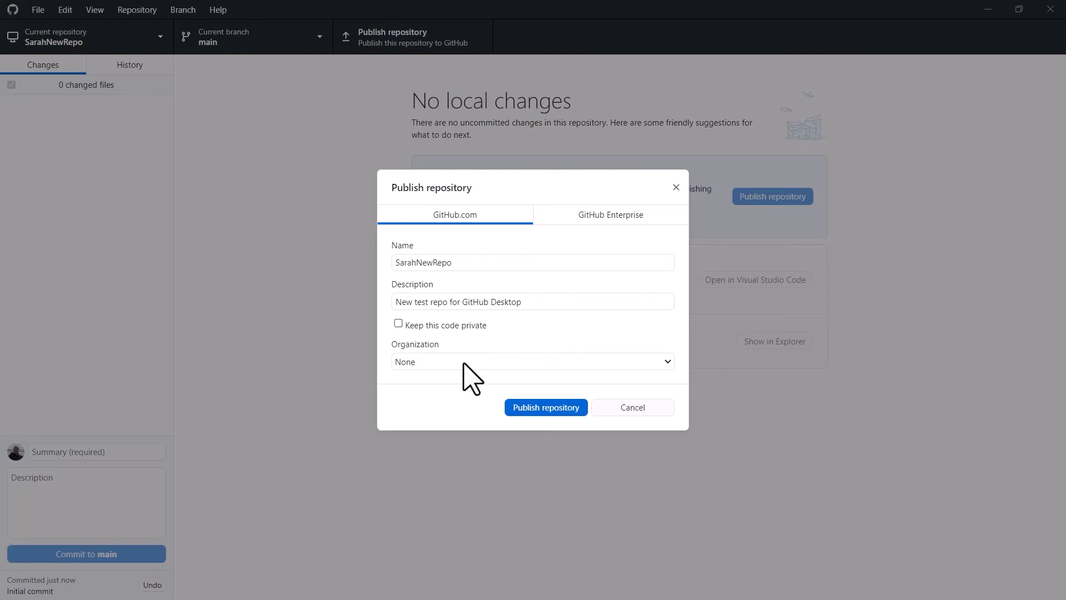
mouse_move(469, 381)
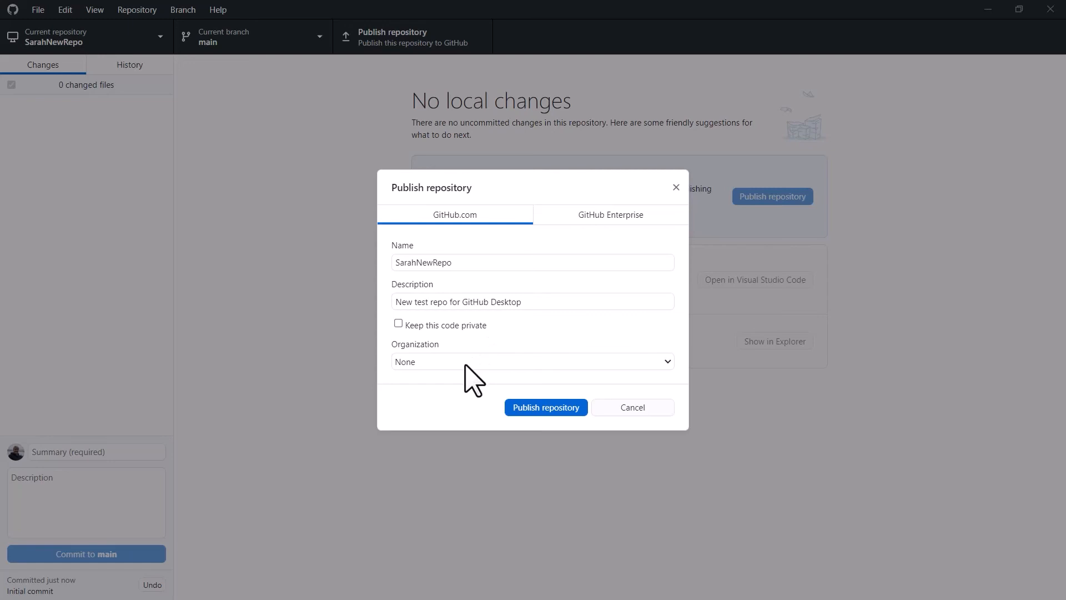
mouse_move(472, 381)
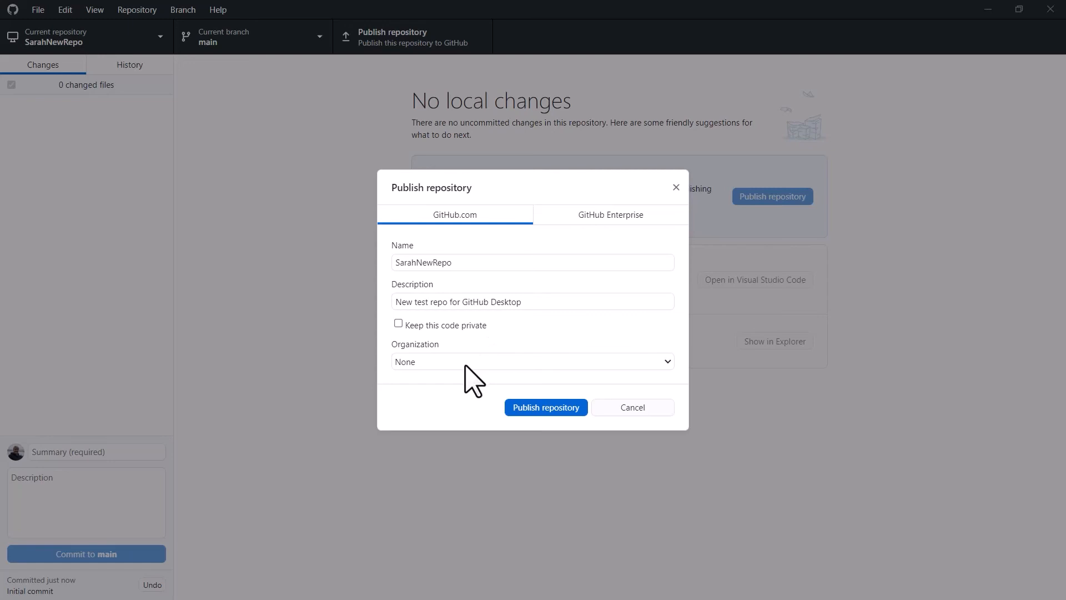
mouse_move(548, 342)
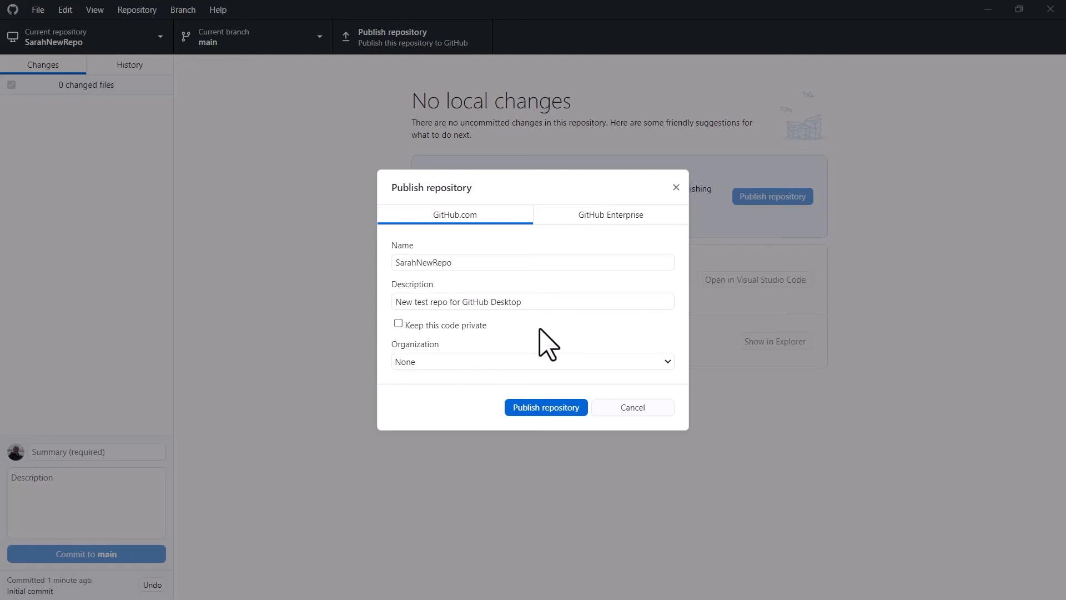
mouse_move(547, 408)
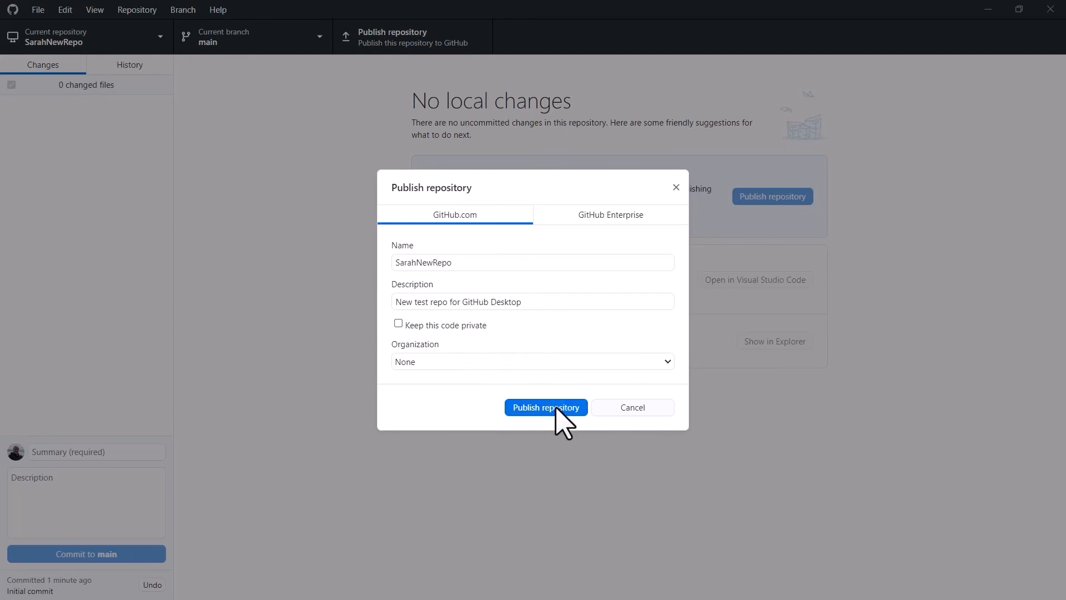
click(546, 407)
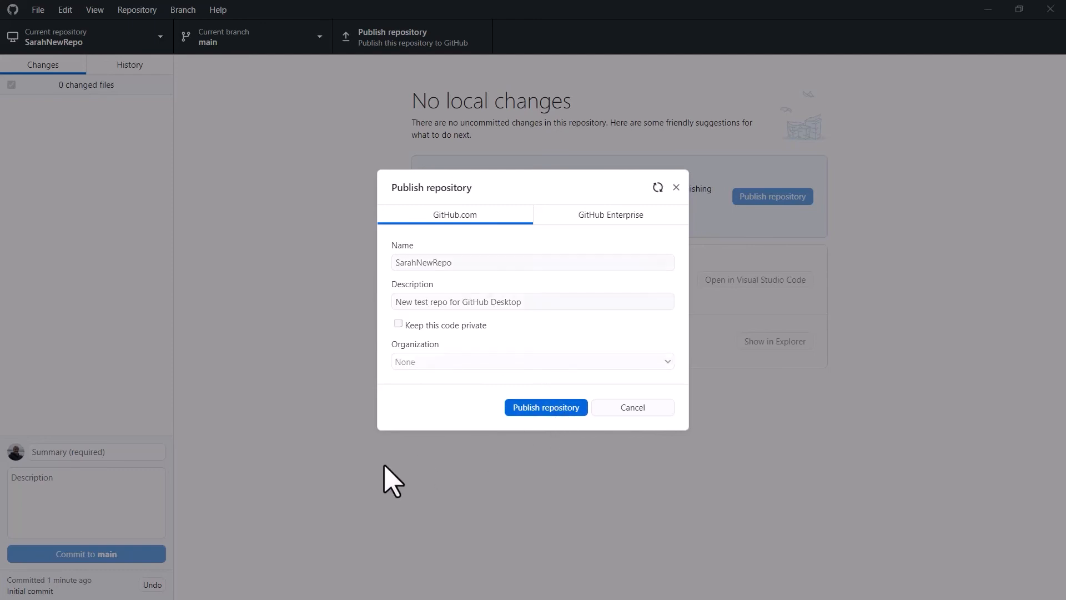
Show the account's repository list on github.com with SarahNewRepo listed as Public
click(545, 406)
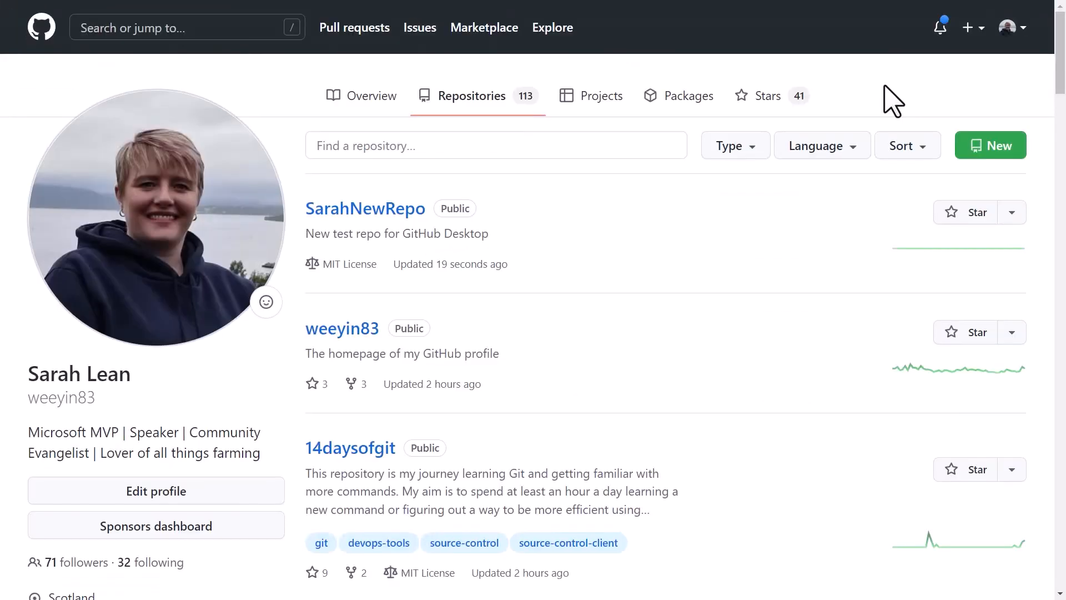
mouse_move(608, 265)
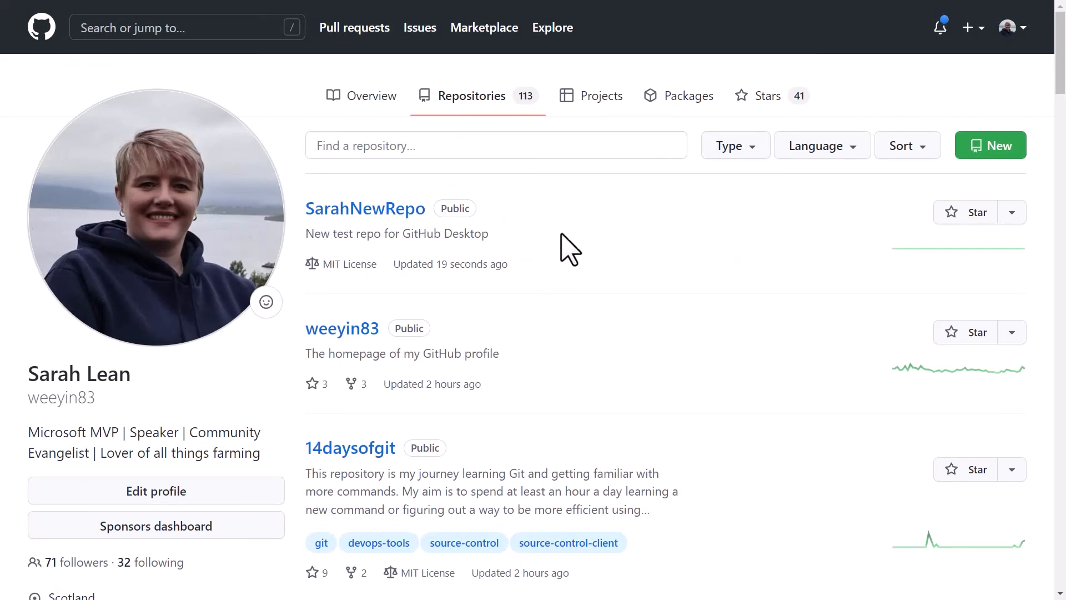
mouse_move(365, 207)
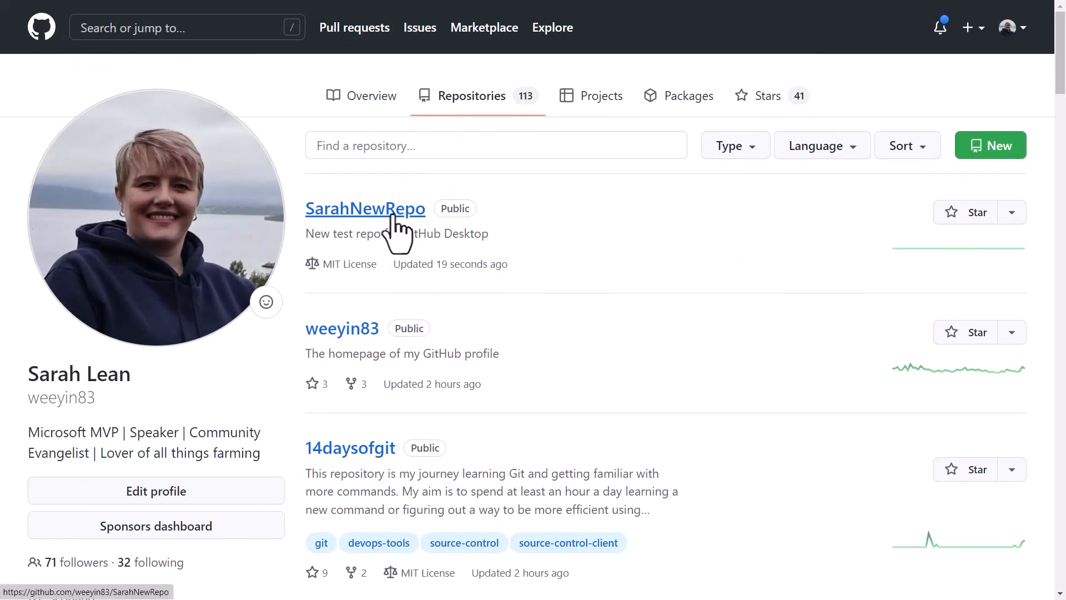
click(365, 208)
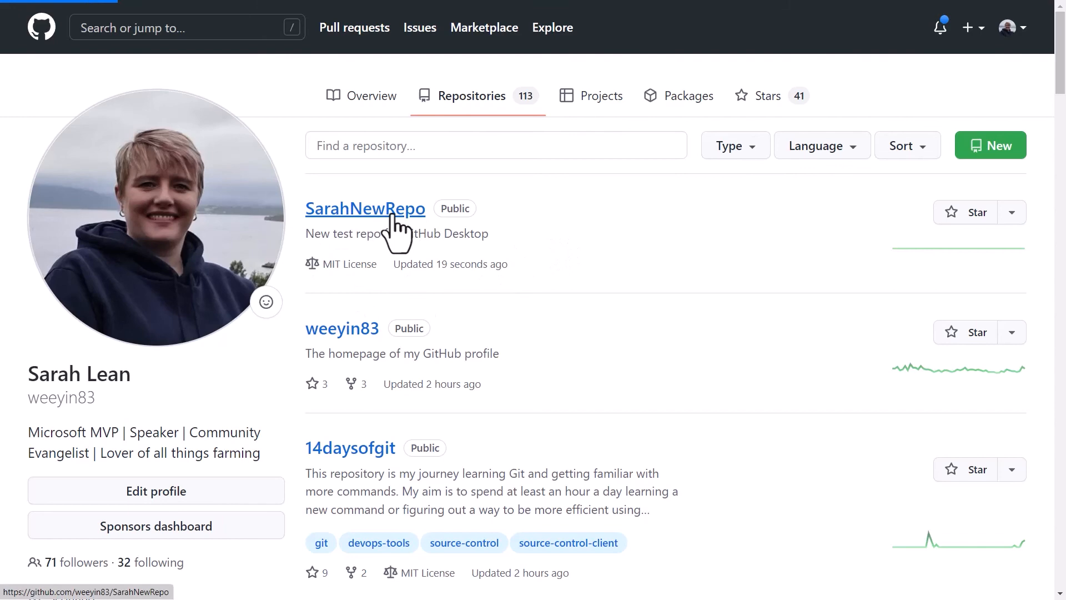
Open the SarahNewRepo page showing README, LICENSE and .gitattributes from the initial commit
click(366, 208)
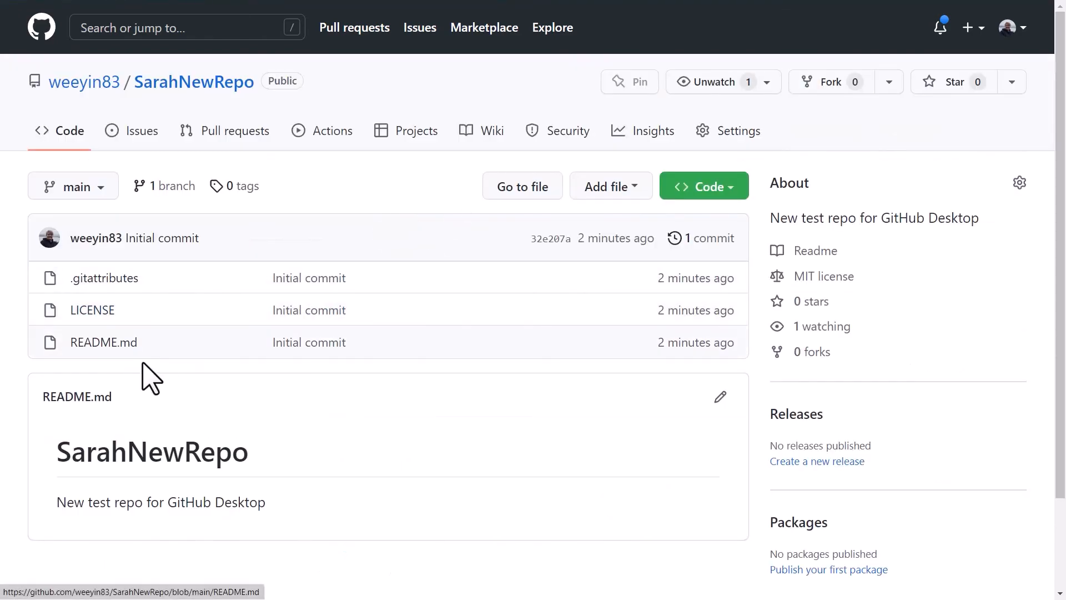
mouse_move(484, 436)
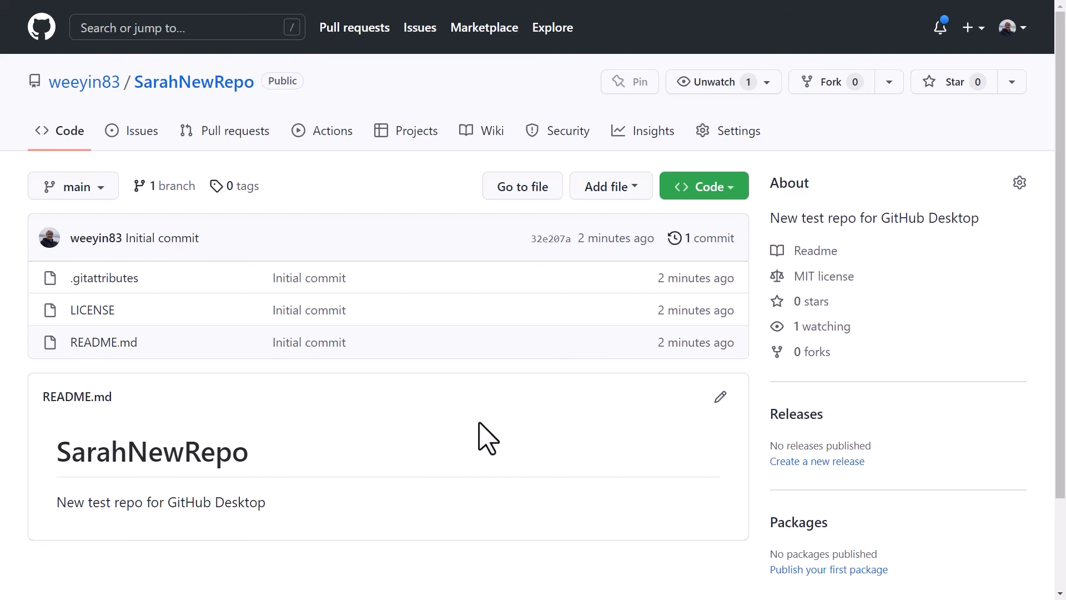
mouse_move(480, 435)
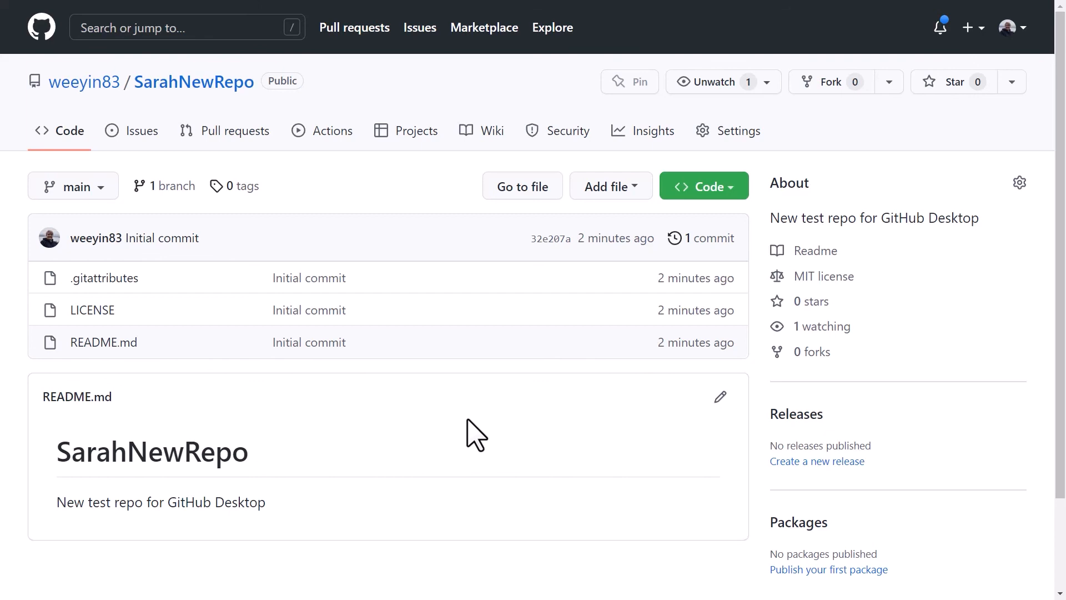
mouse_move(481, 436)
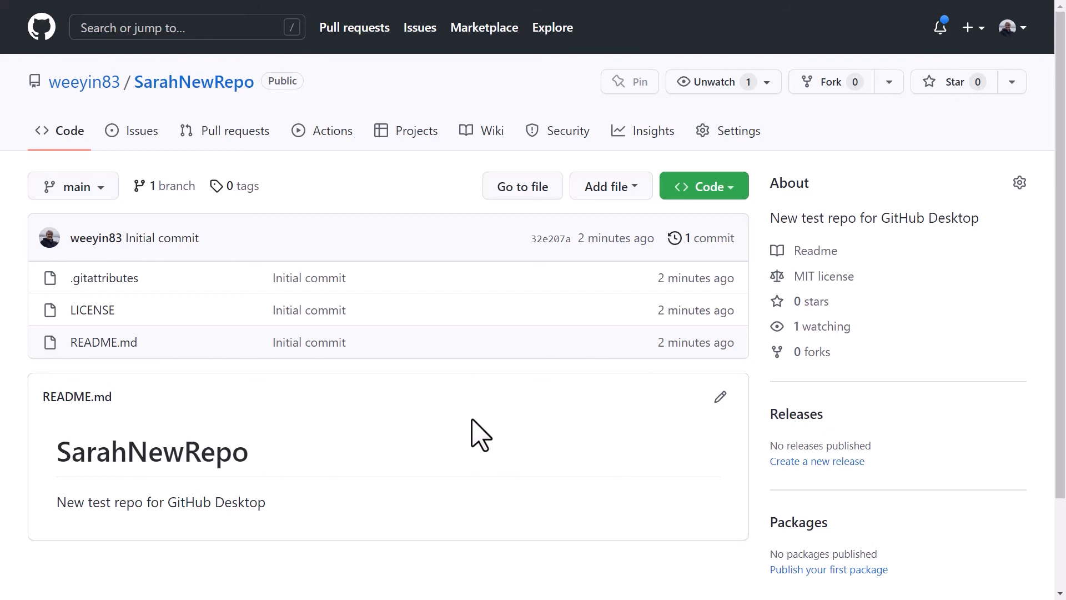